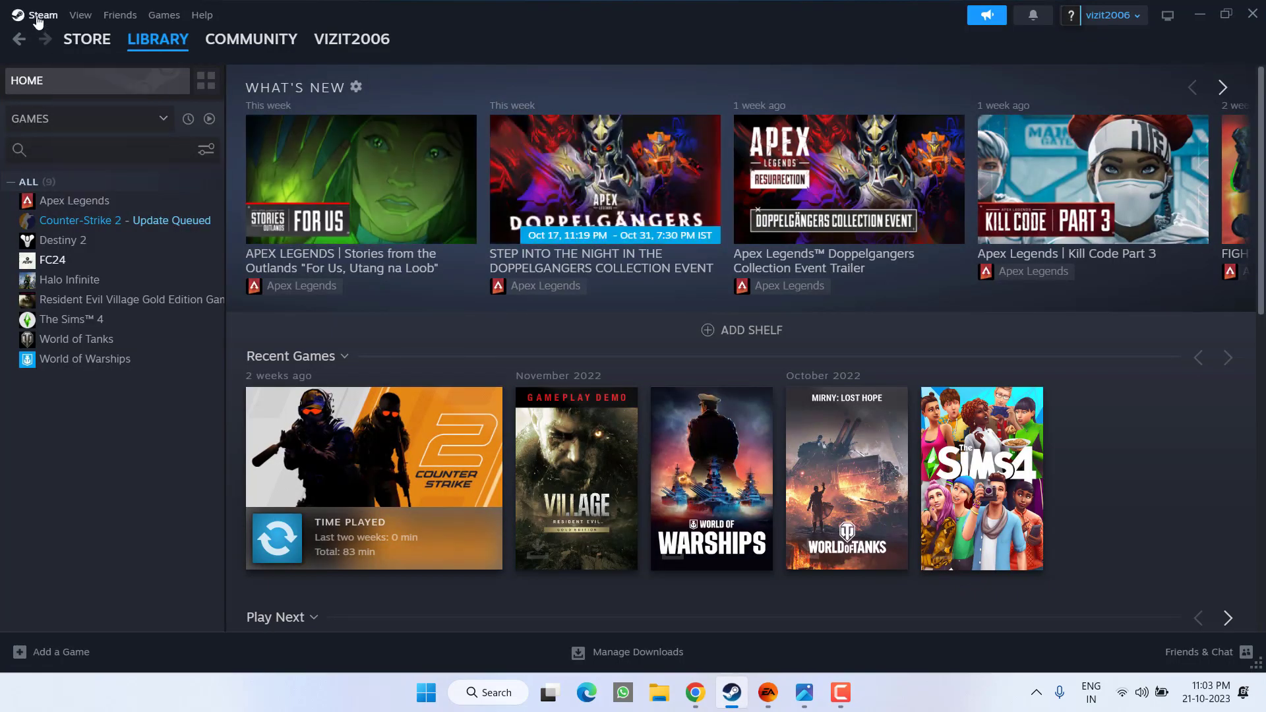
Clear Steam's download cache from Settings > Downloads and confirm the restart.
click(42, 15)
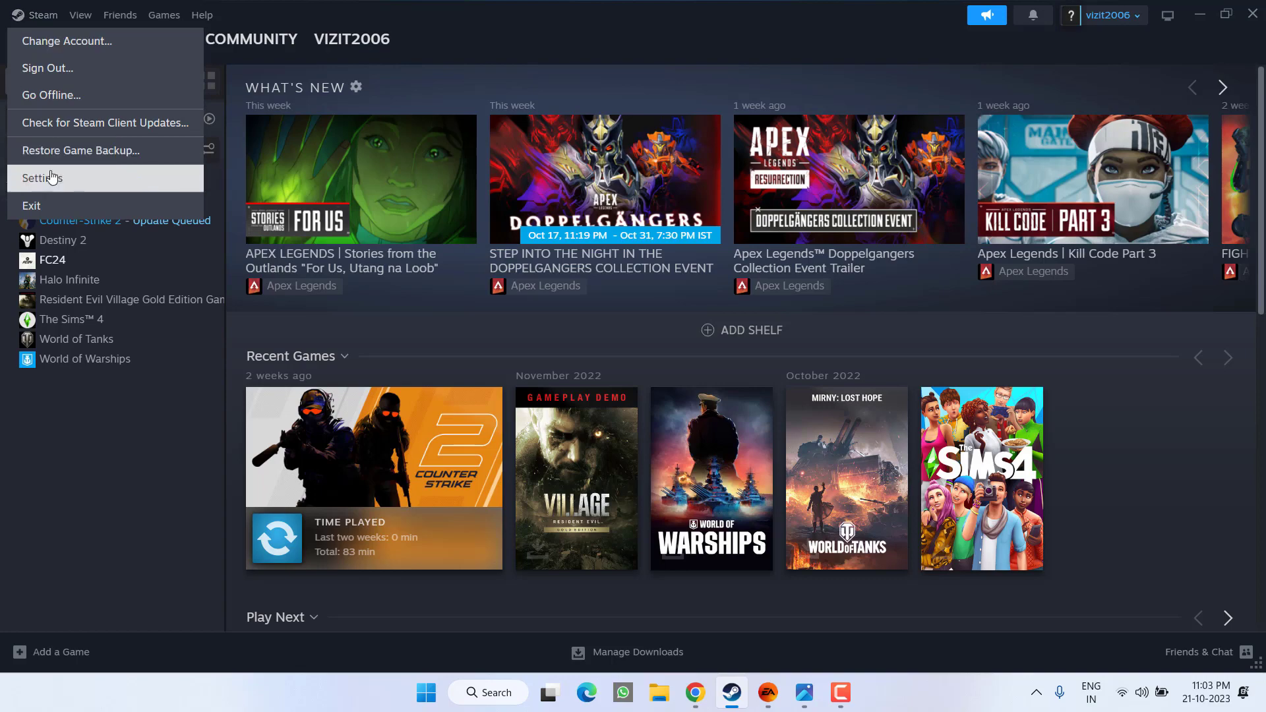
click(42, 177)
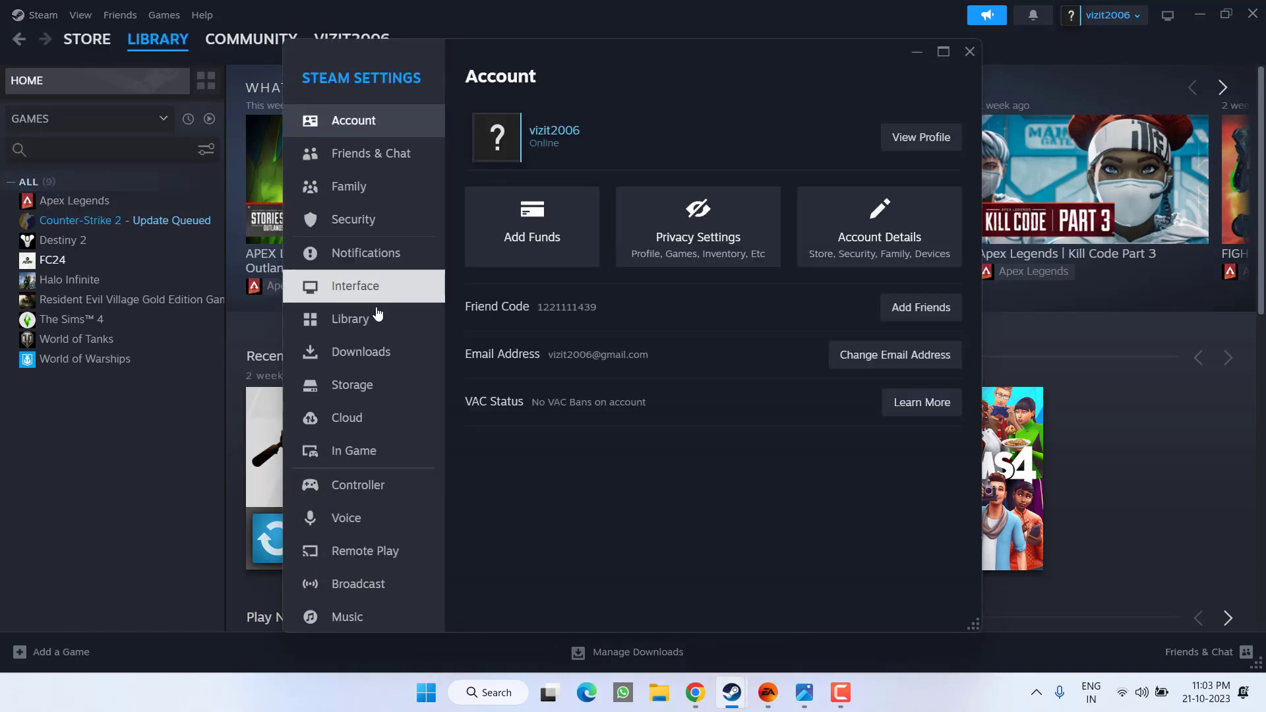
click(361, 351)
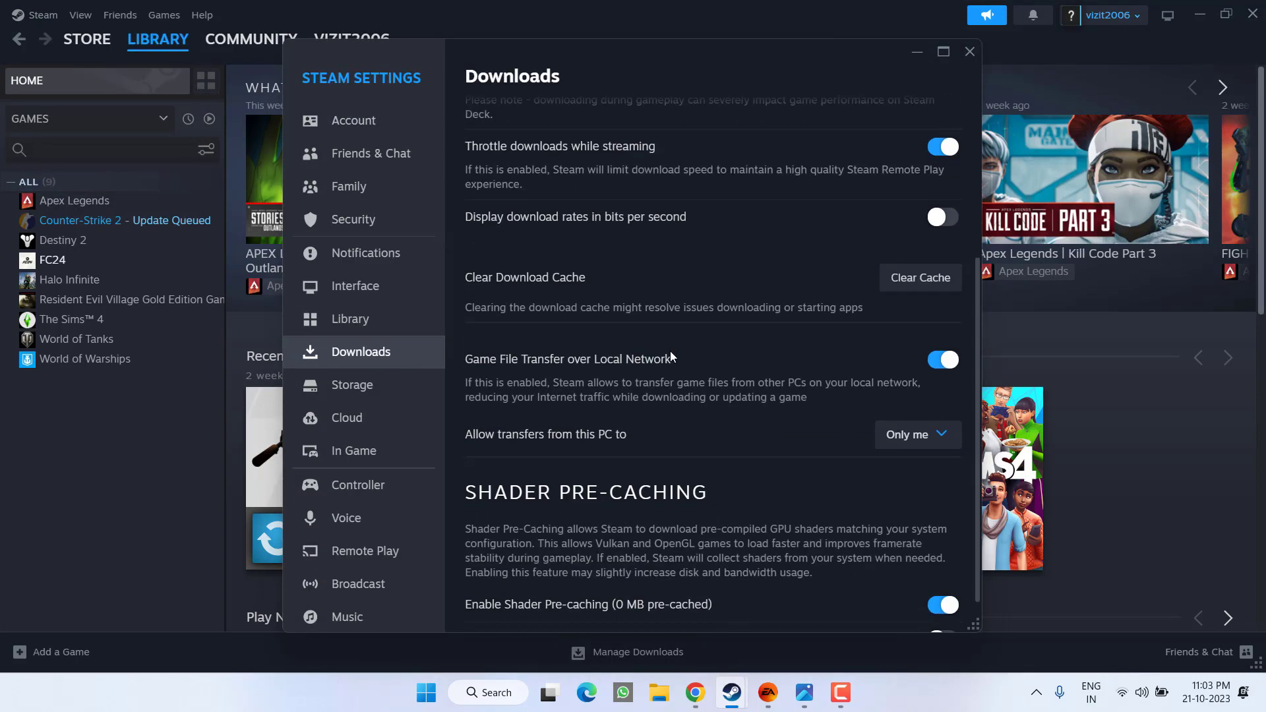
mouse_move(539, 284)
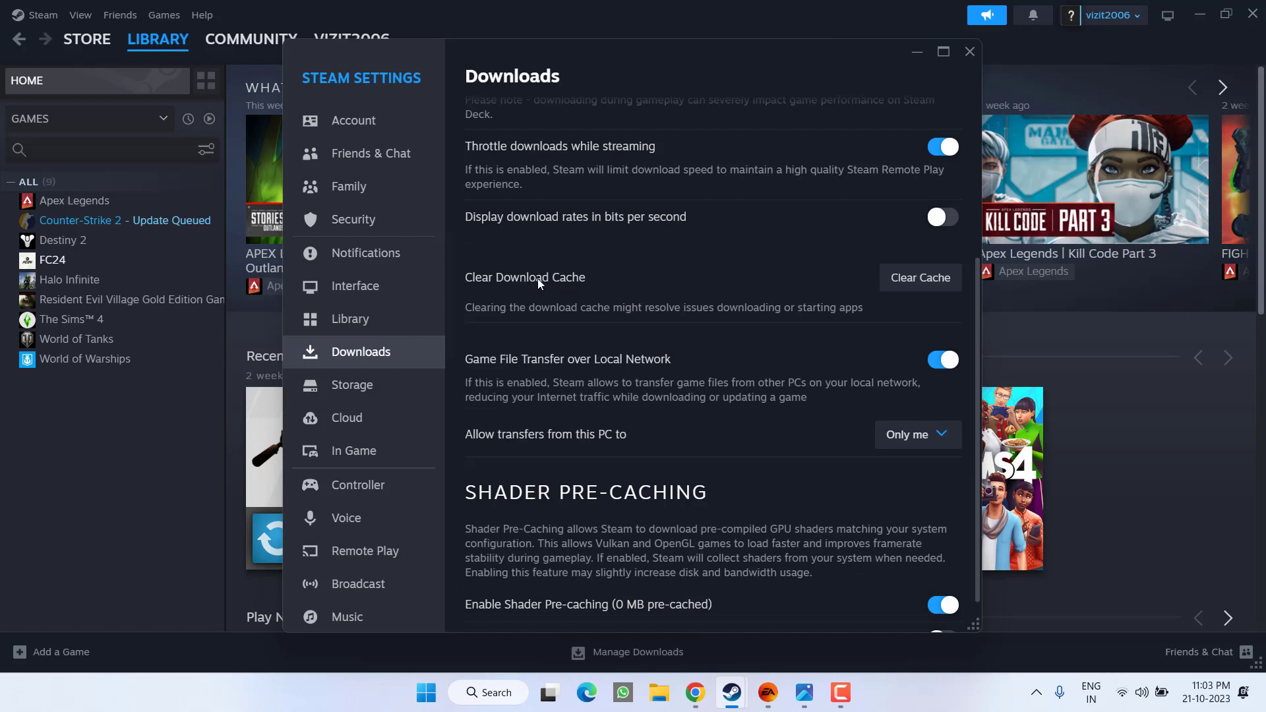
click(920, 277)
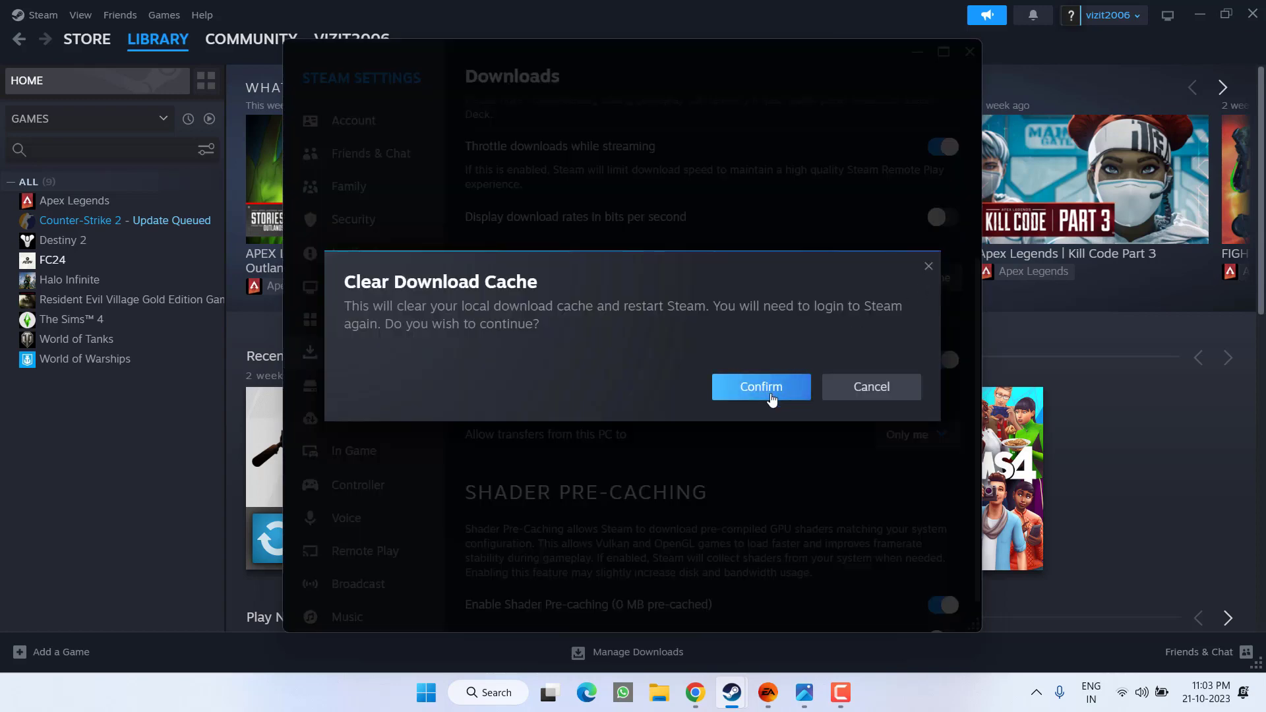
click(761, 387)
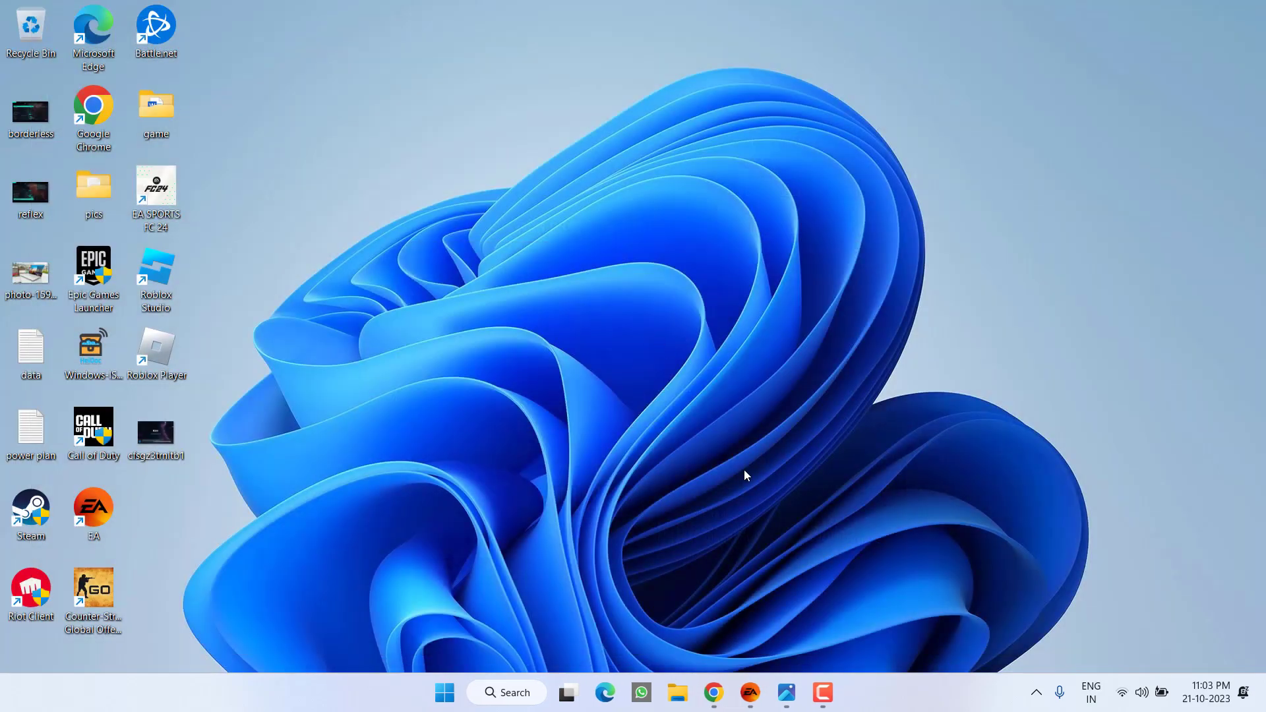
mouse_move(751, 693)
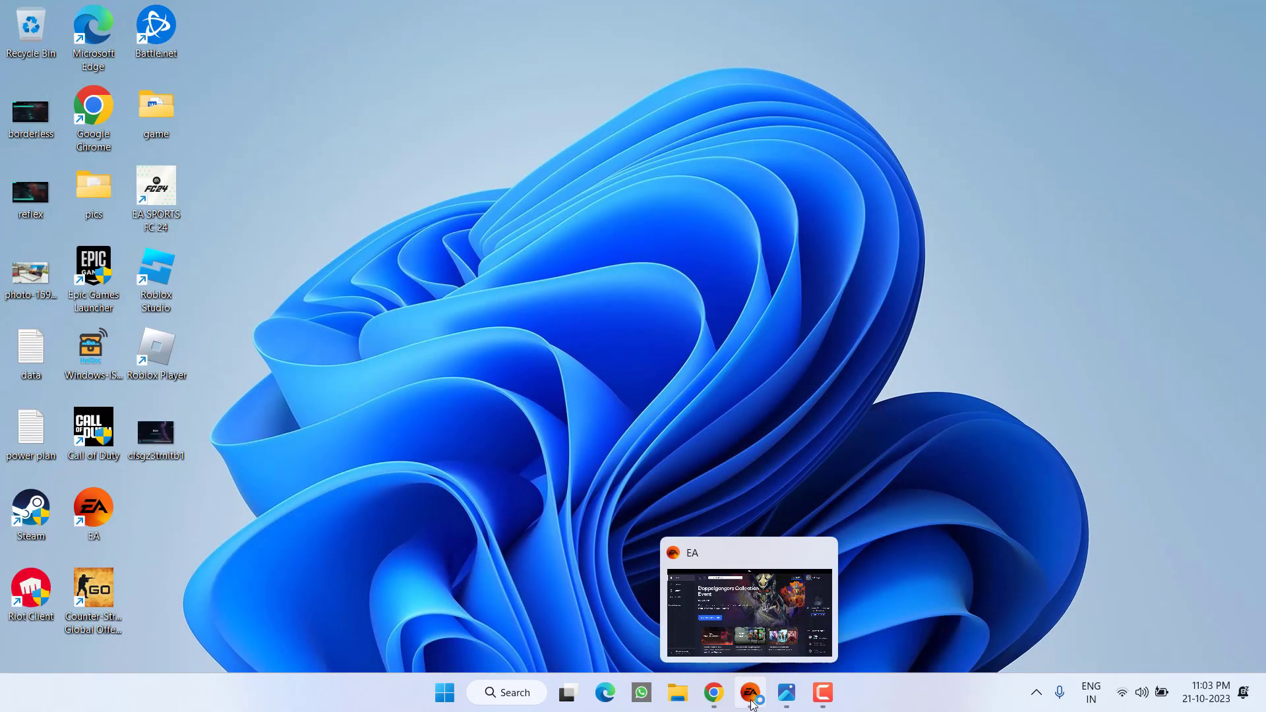
Run App Recovery from the EA app's Help menu to clear its cache.
click(751, 691)
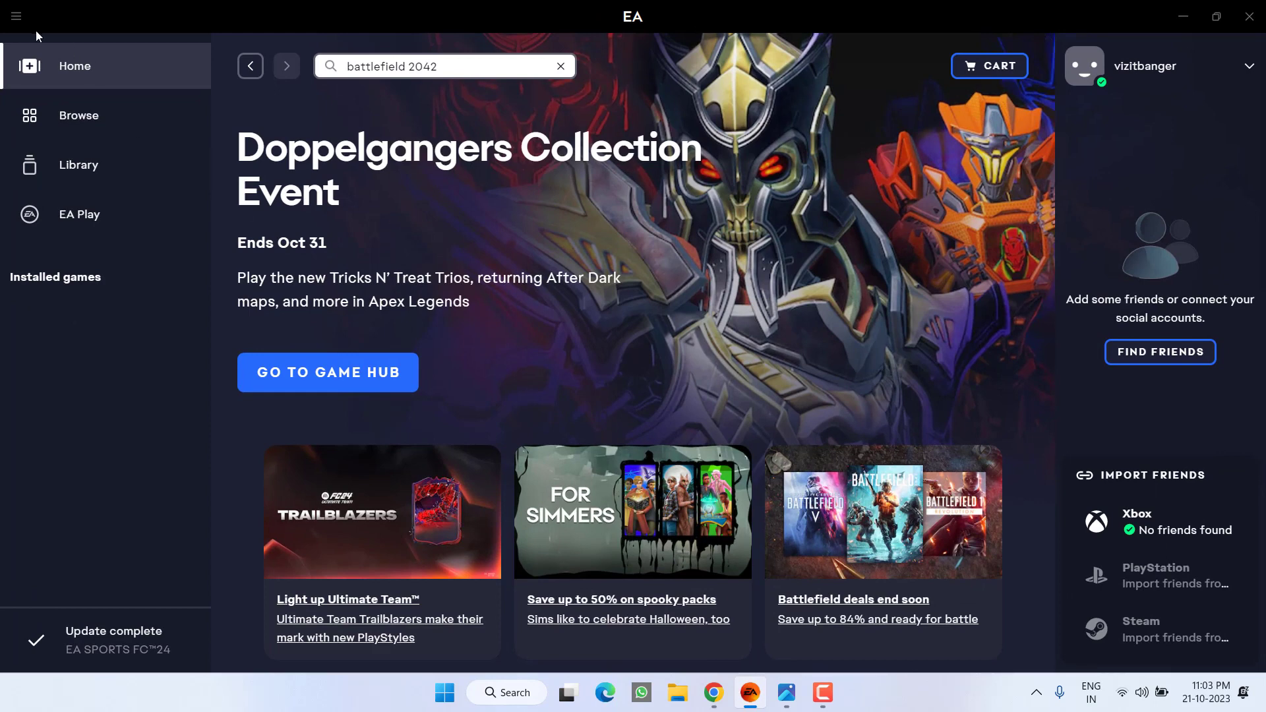
click(16, 16)
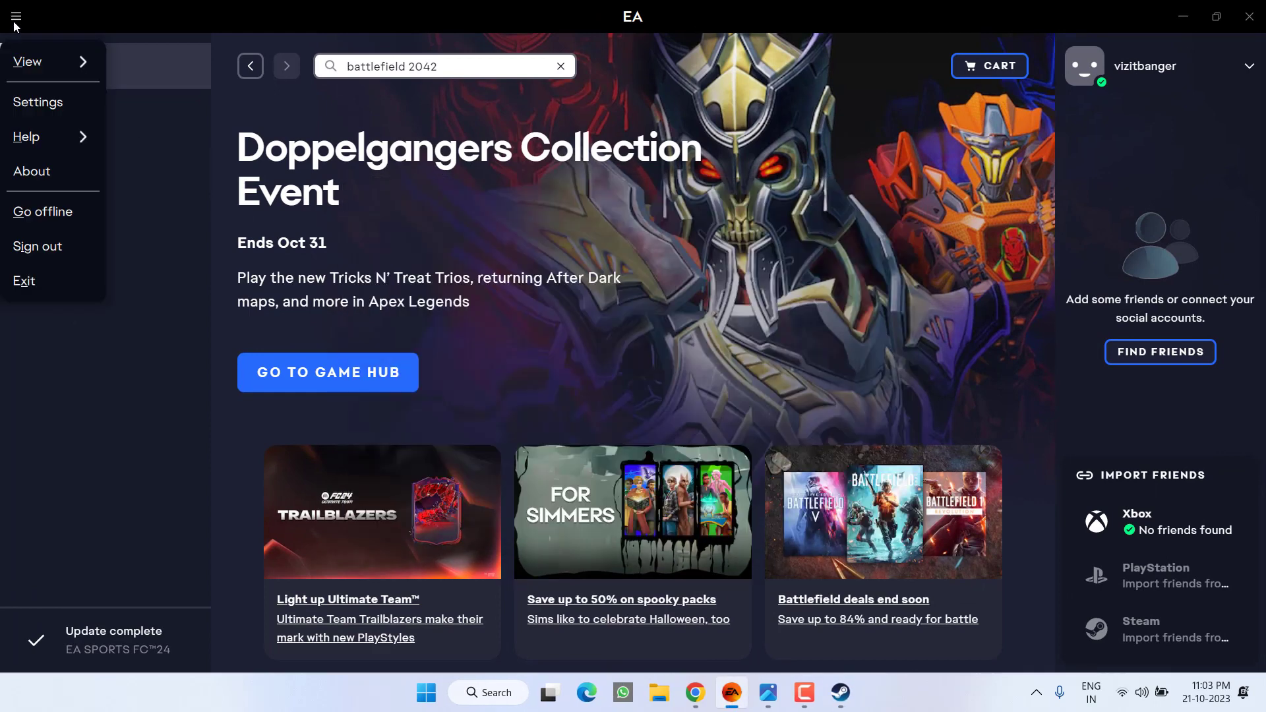
click(26, 137)
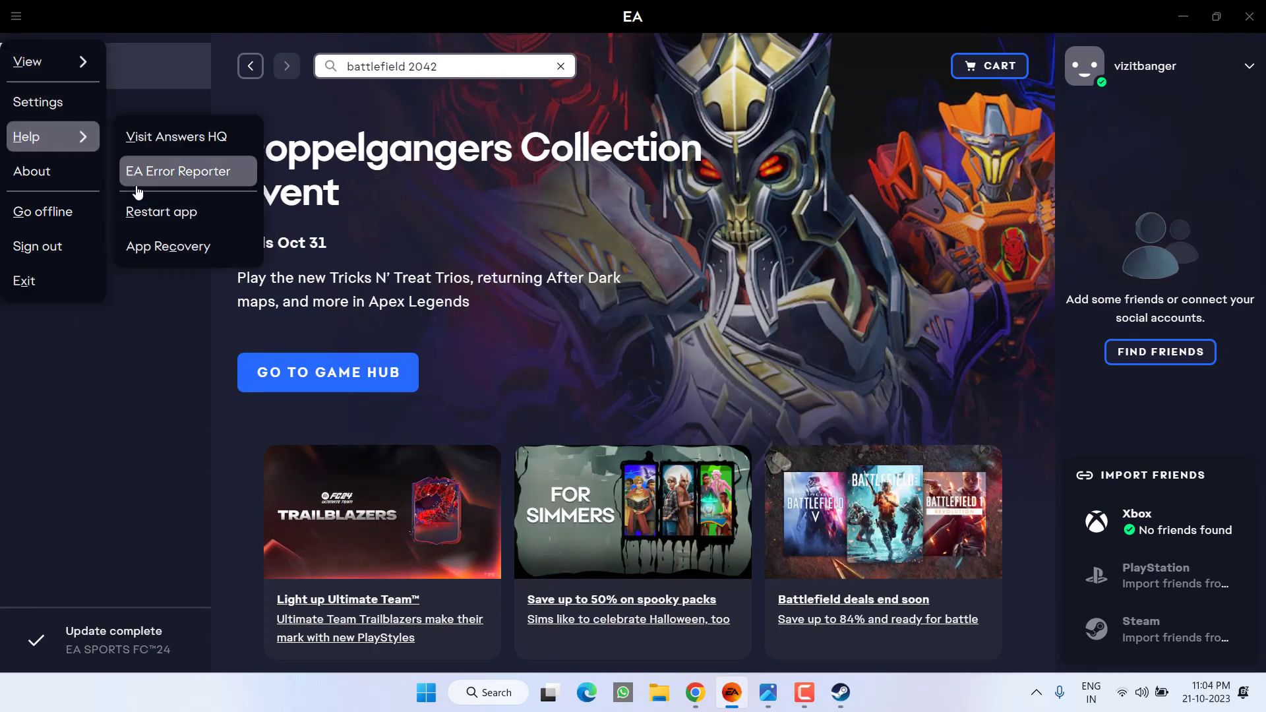
mouse_move(168, 238)
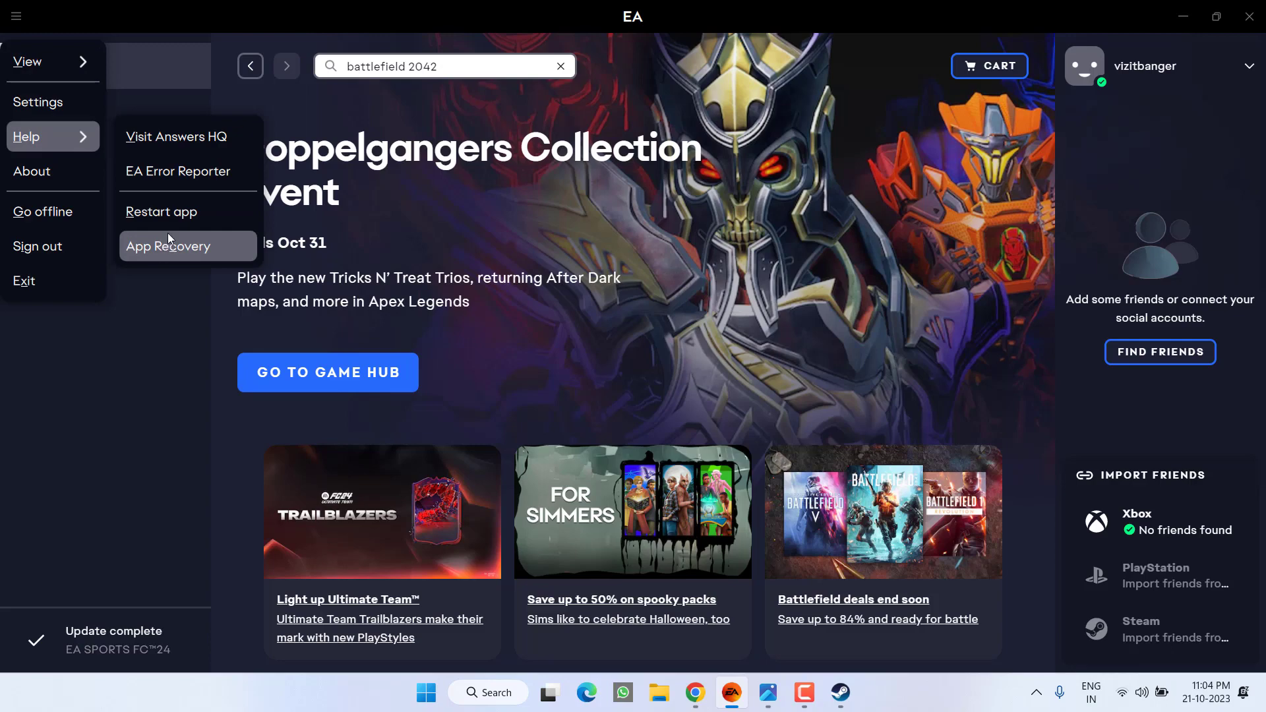
click(167, 246)
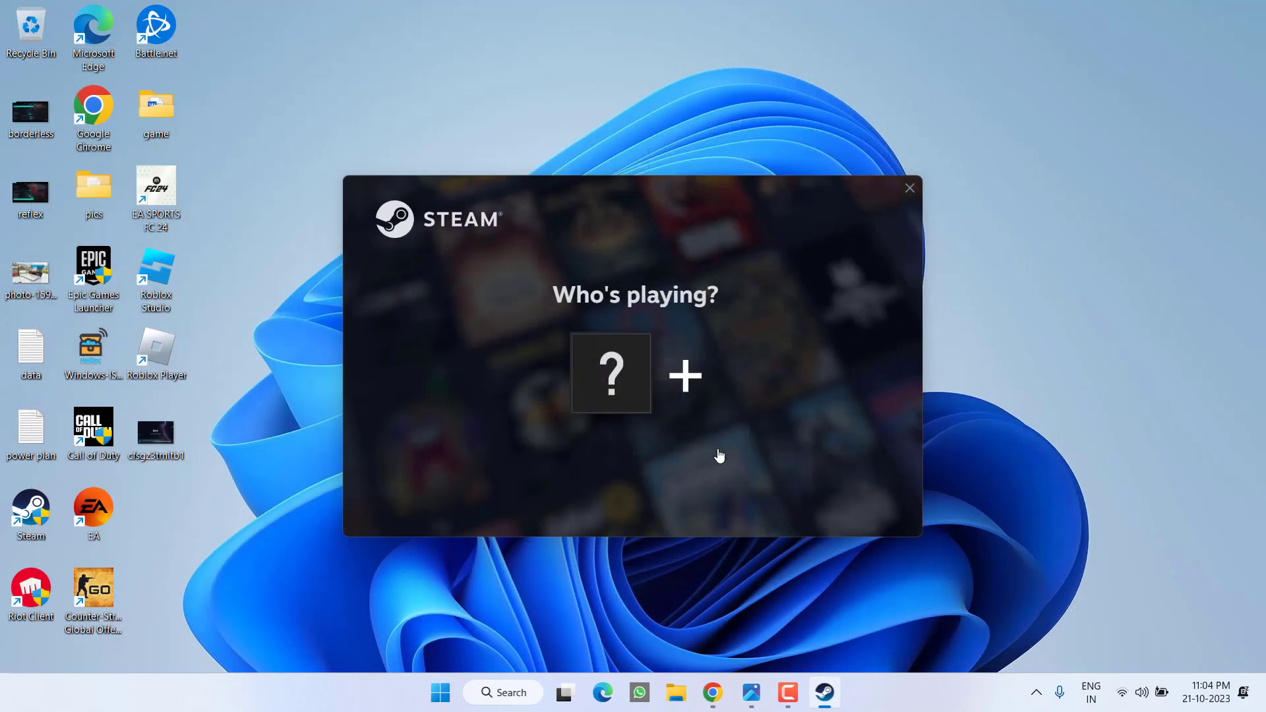
mouse_move(600, 365)
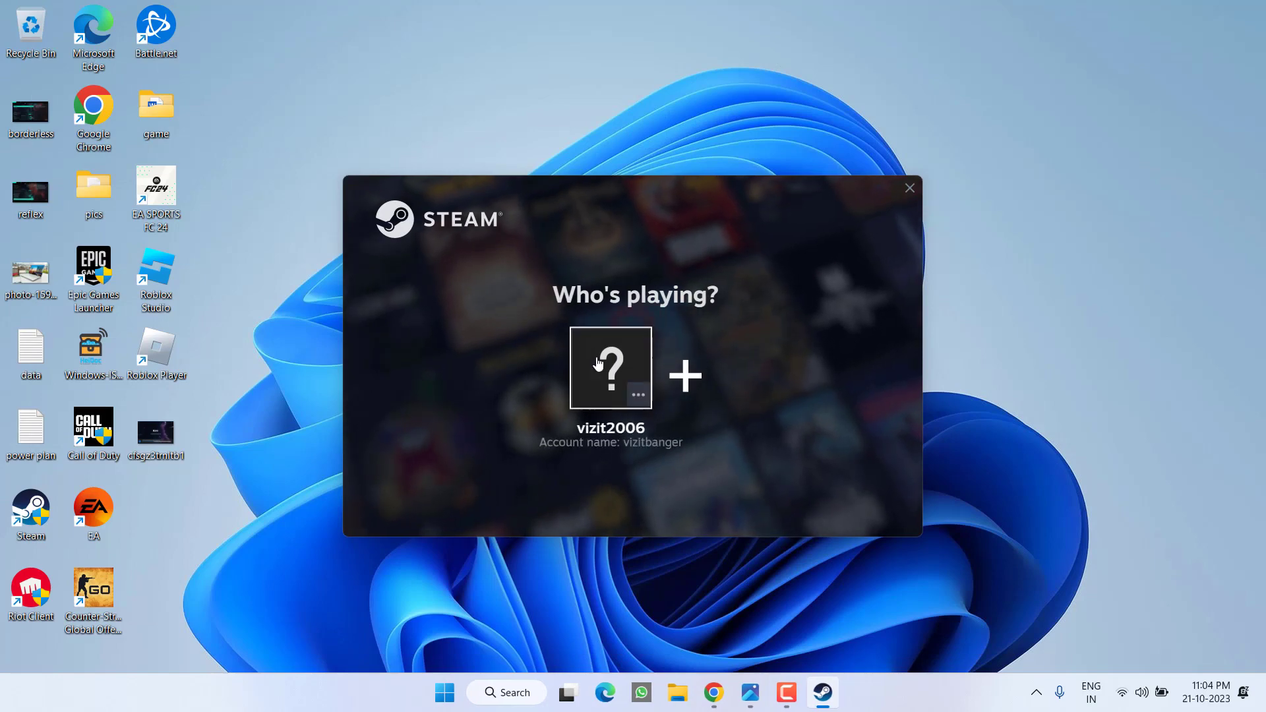
Choose the saved account tile in Steam's Who's playing? window to log in.
click(610, 366)
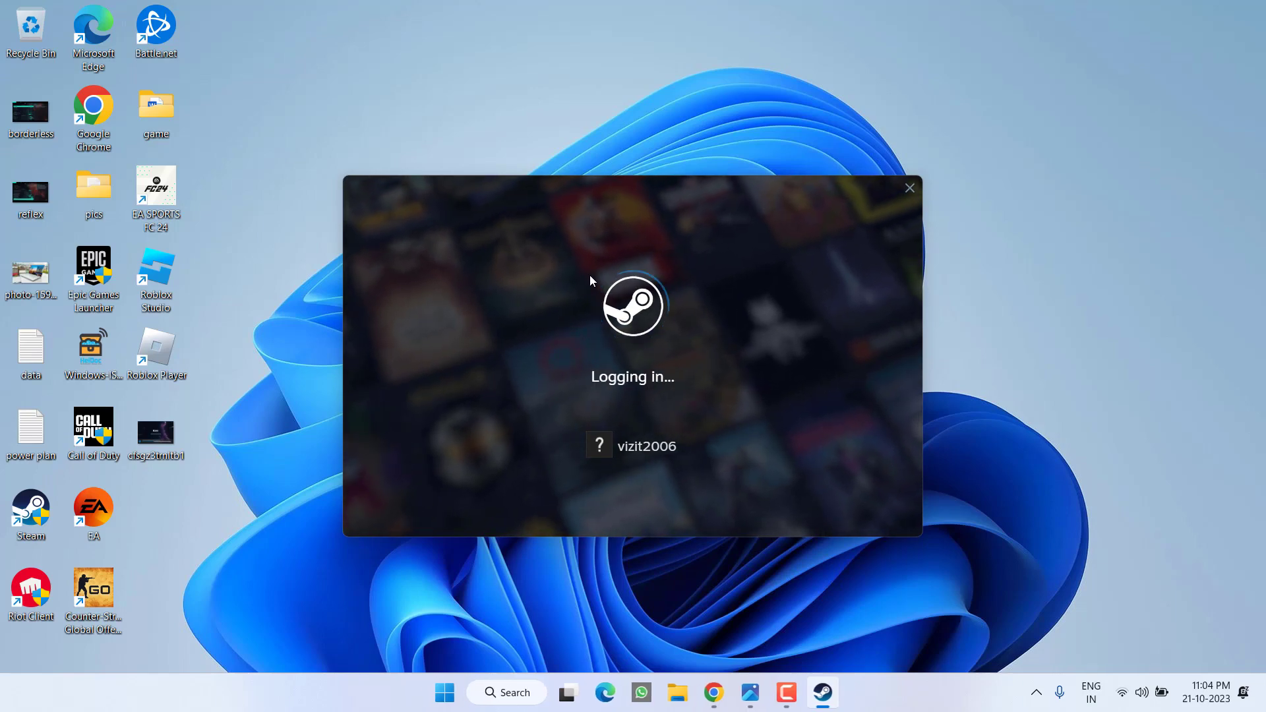
mouse_move(1047, 383)
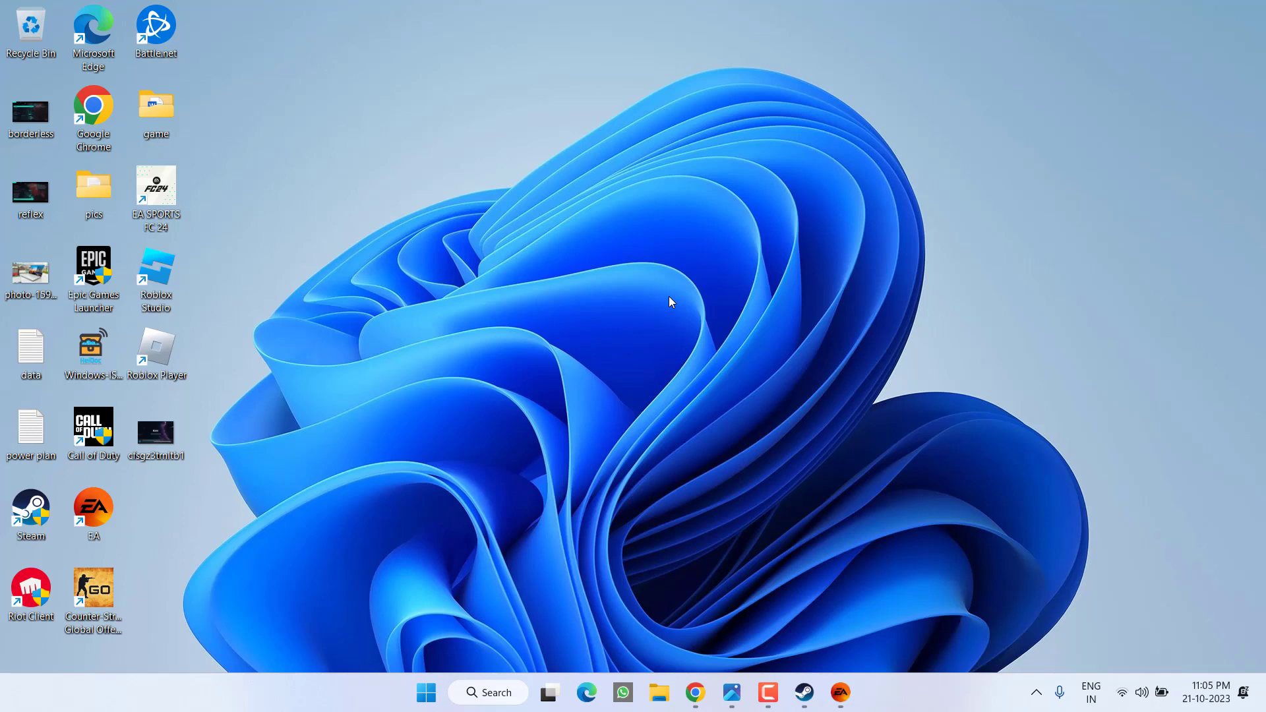
mouse_move(928, 395)
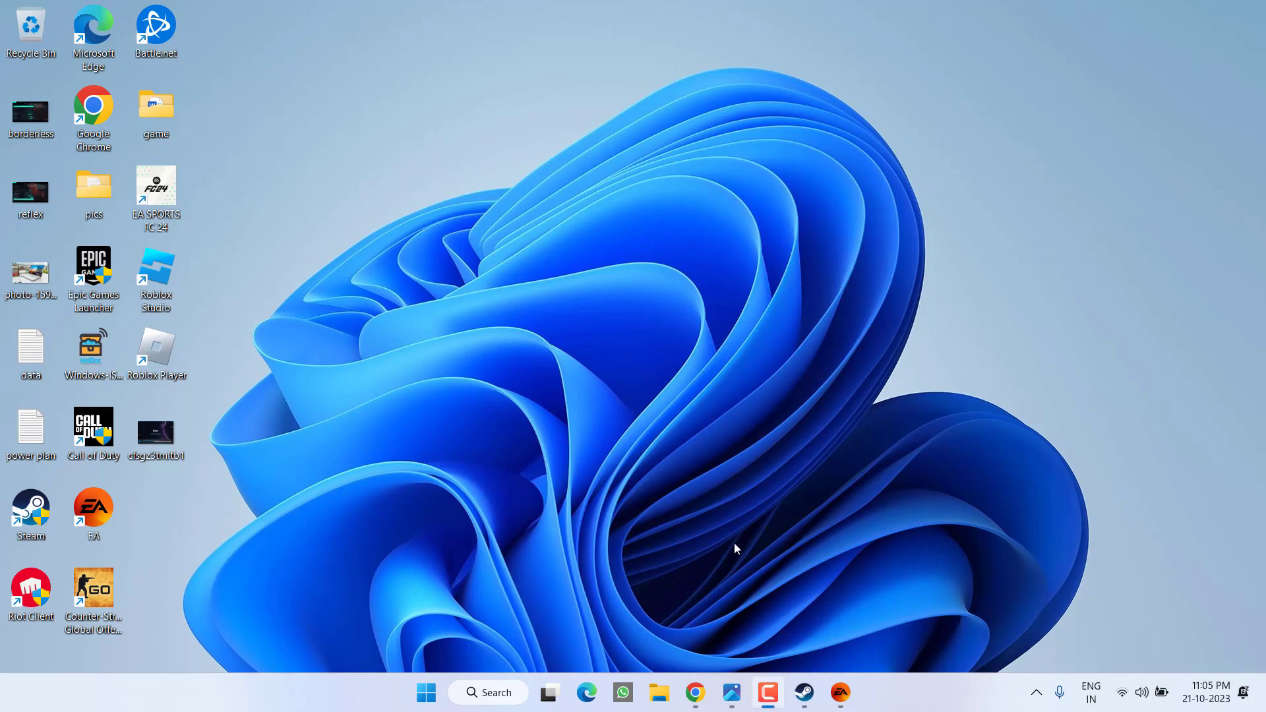
mouse_move(727, 615)
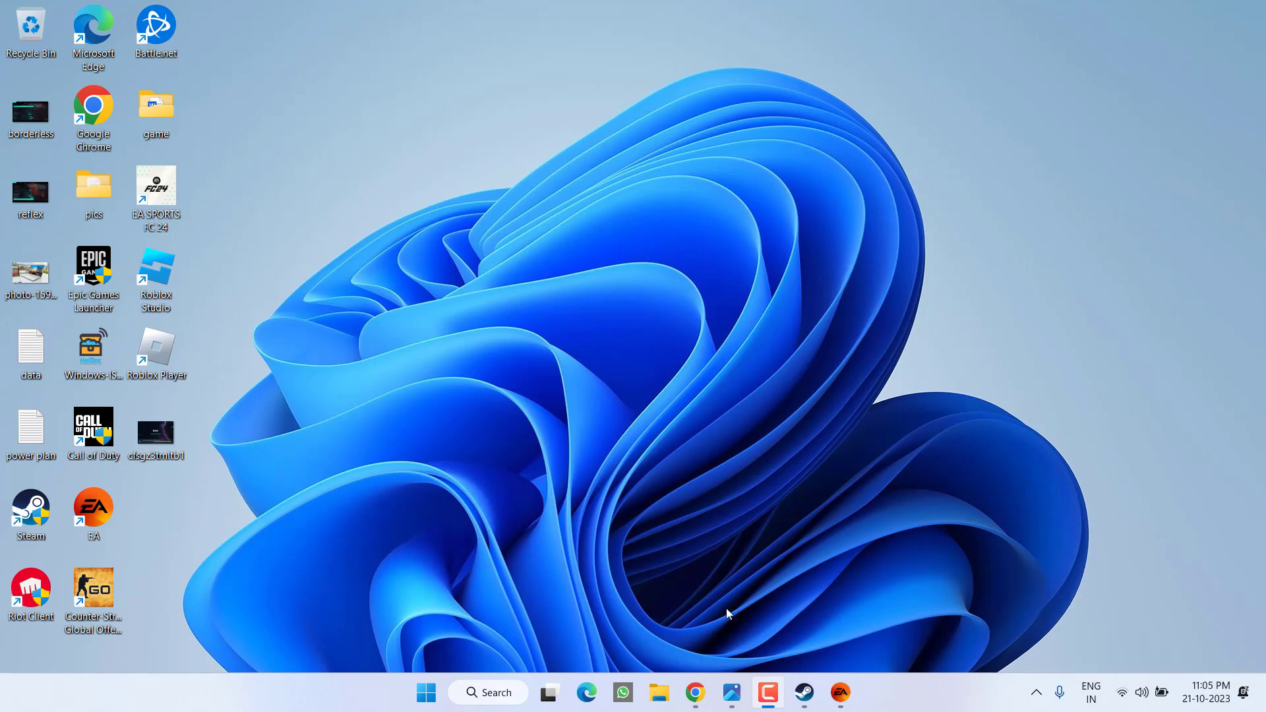
Open the borderless fullscreen screenshot from the desktop in Photos.
click(731, 692)
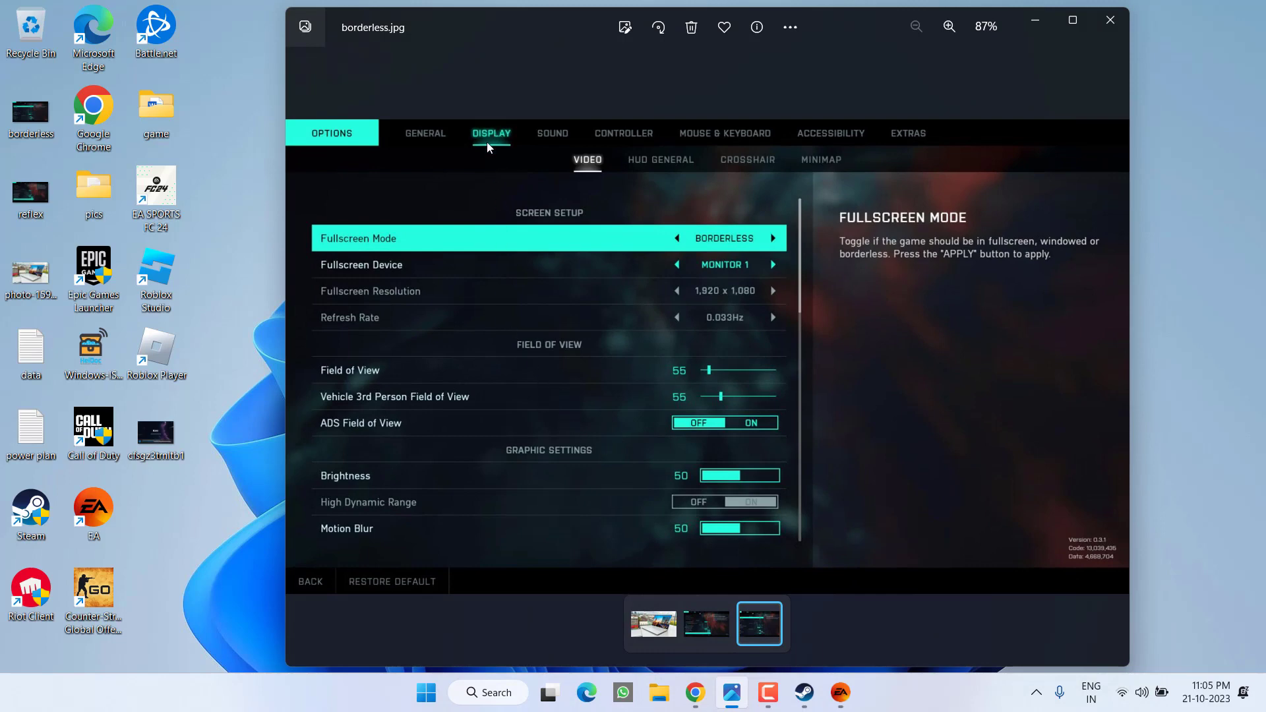
mouse_move(588, 161)
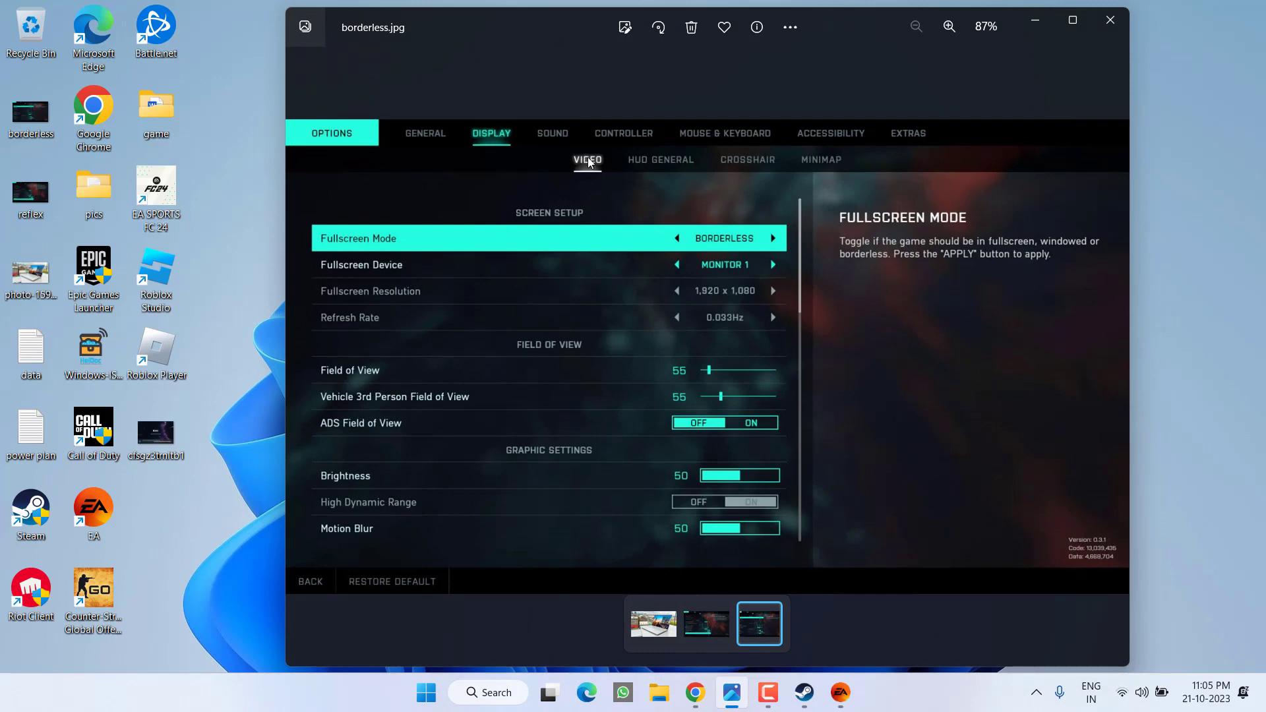
mouse_move(387, 242)
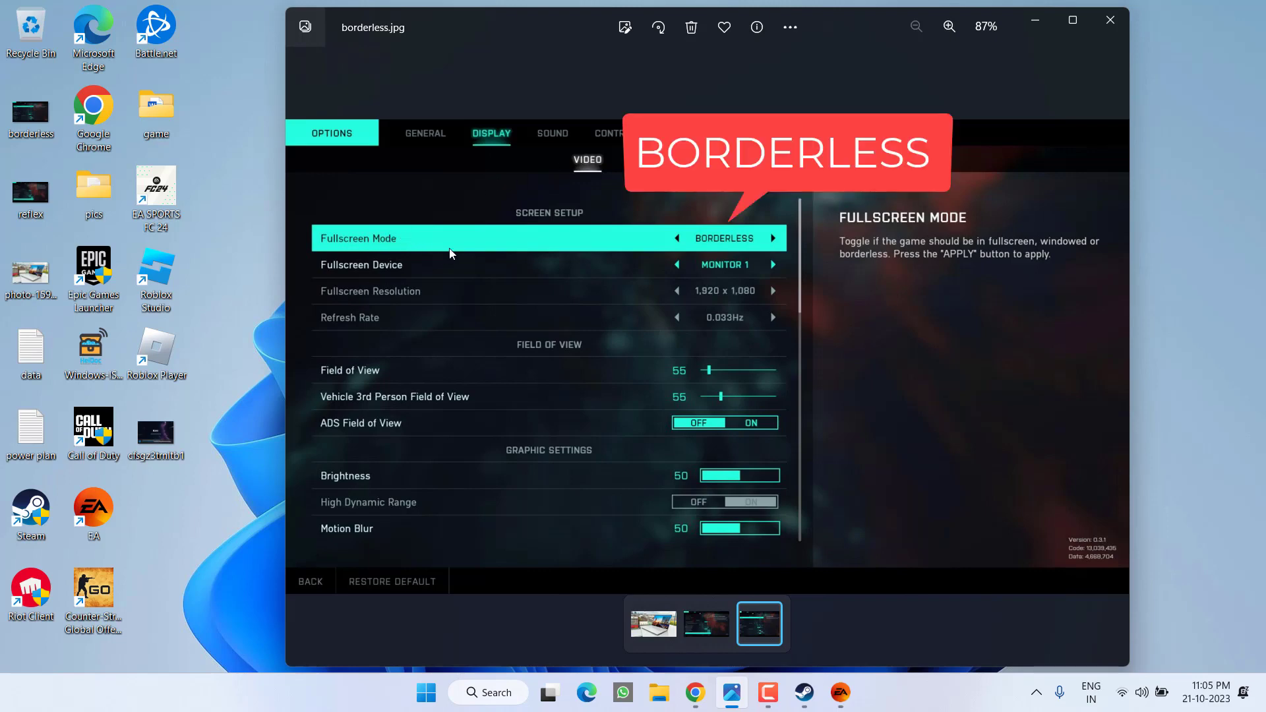
mouse_move(747, 257)
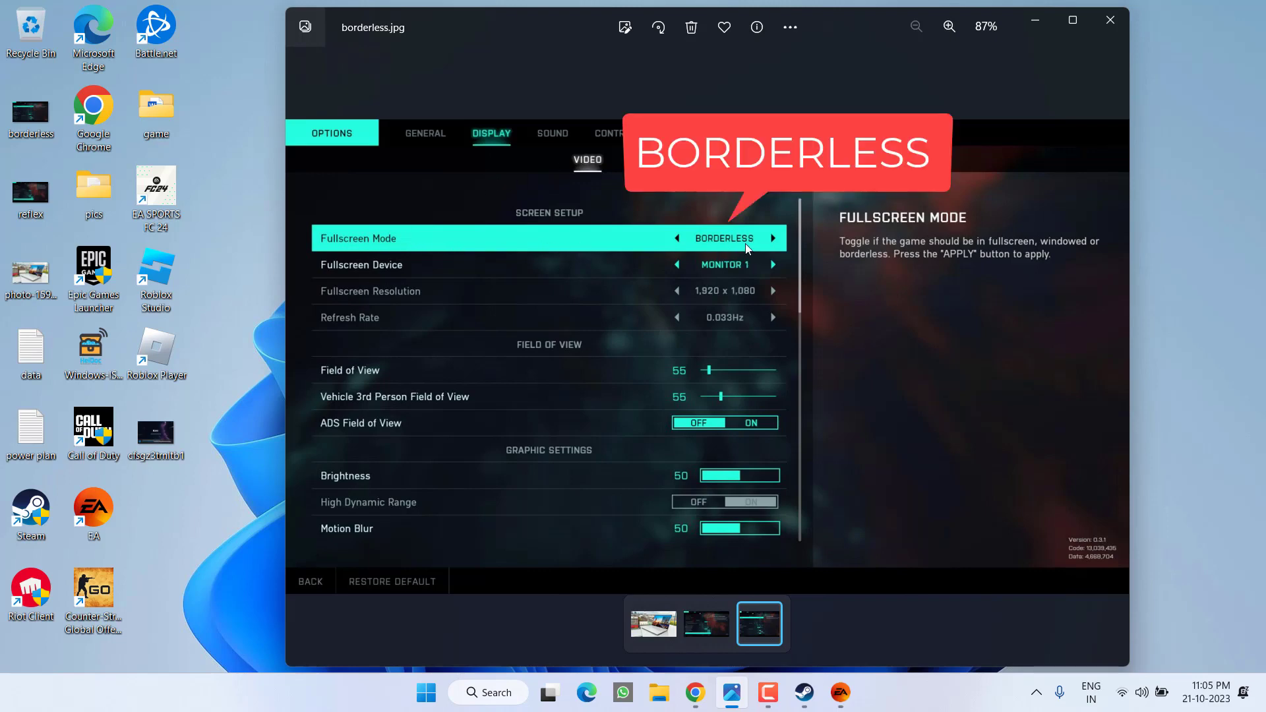
Switch from borderless.jpg to the reflex screenshot in the Photos filmstrip.
click(707, 623)
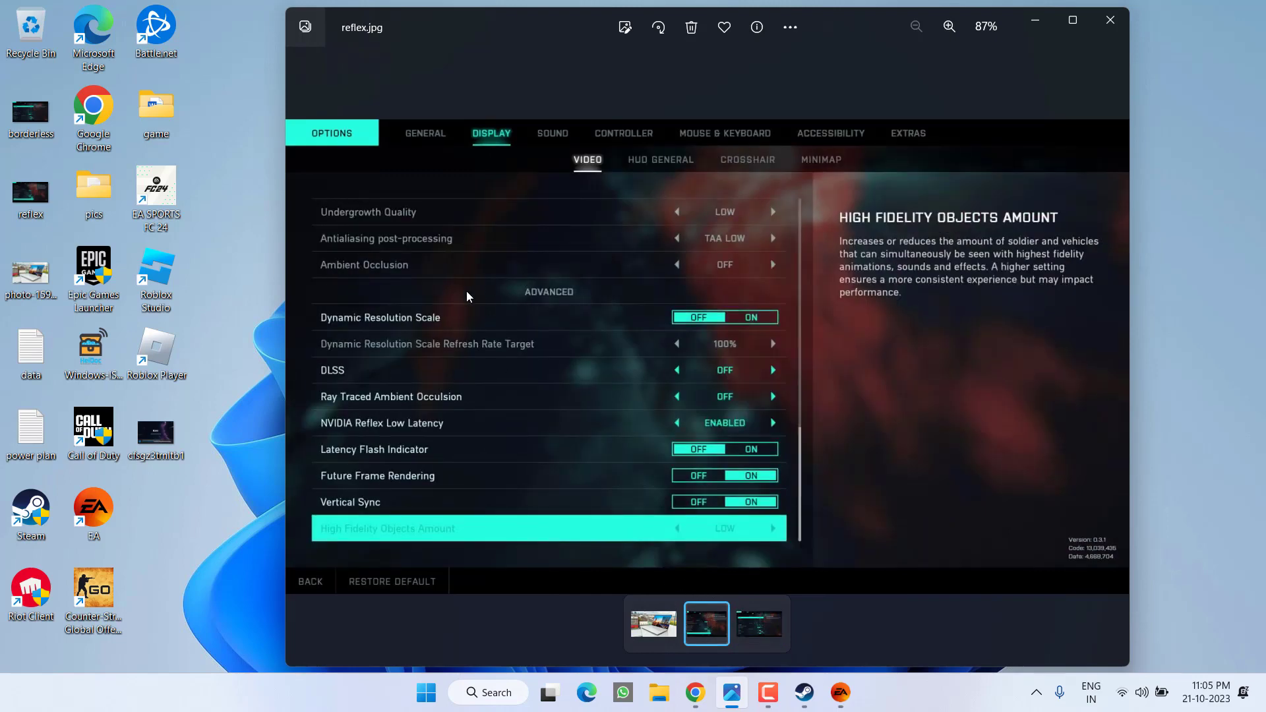
mouse_move(428, 436)
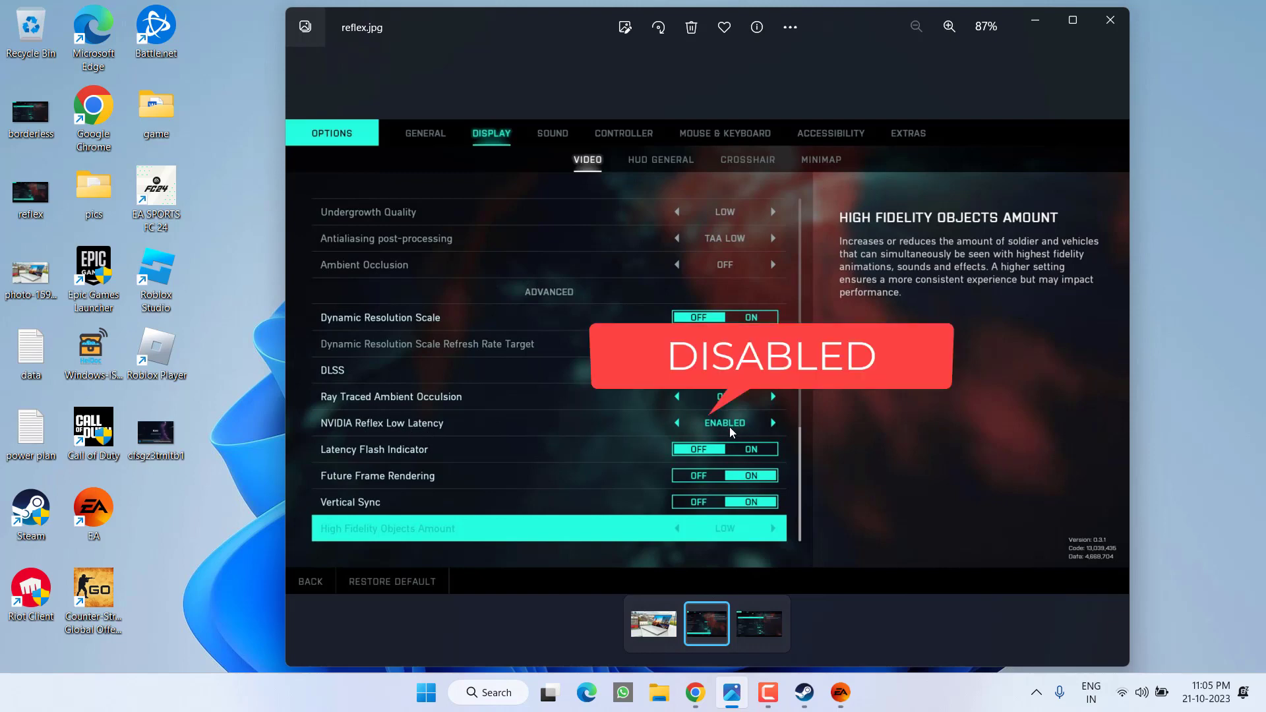
mouse_move(718, 440)
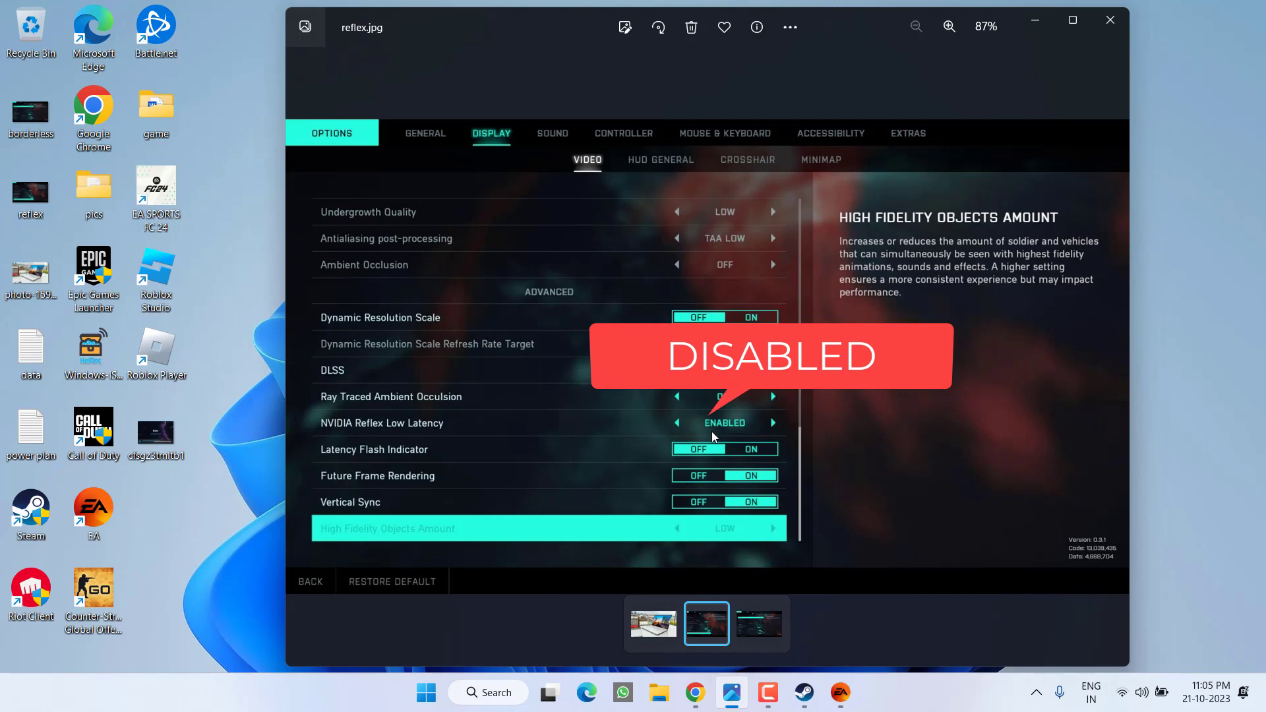
mouse_move(775, 393)
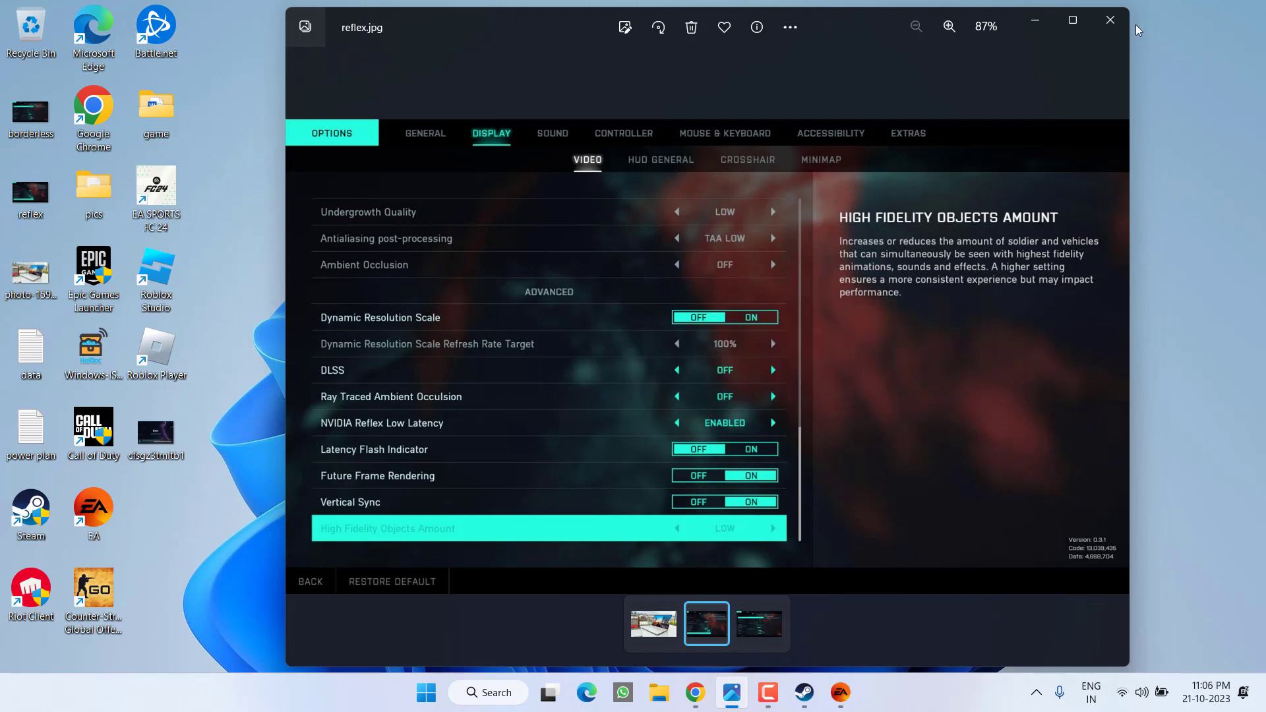
Close Photos after viewing the NVIDIA Reflex Low Latency screenshot.
click(1110, 20)
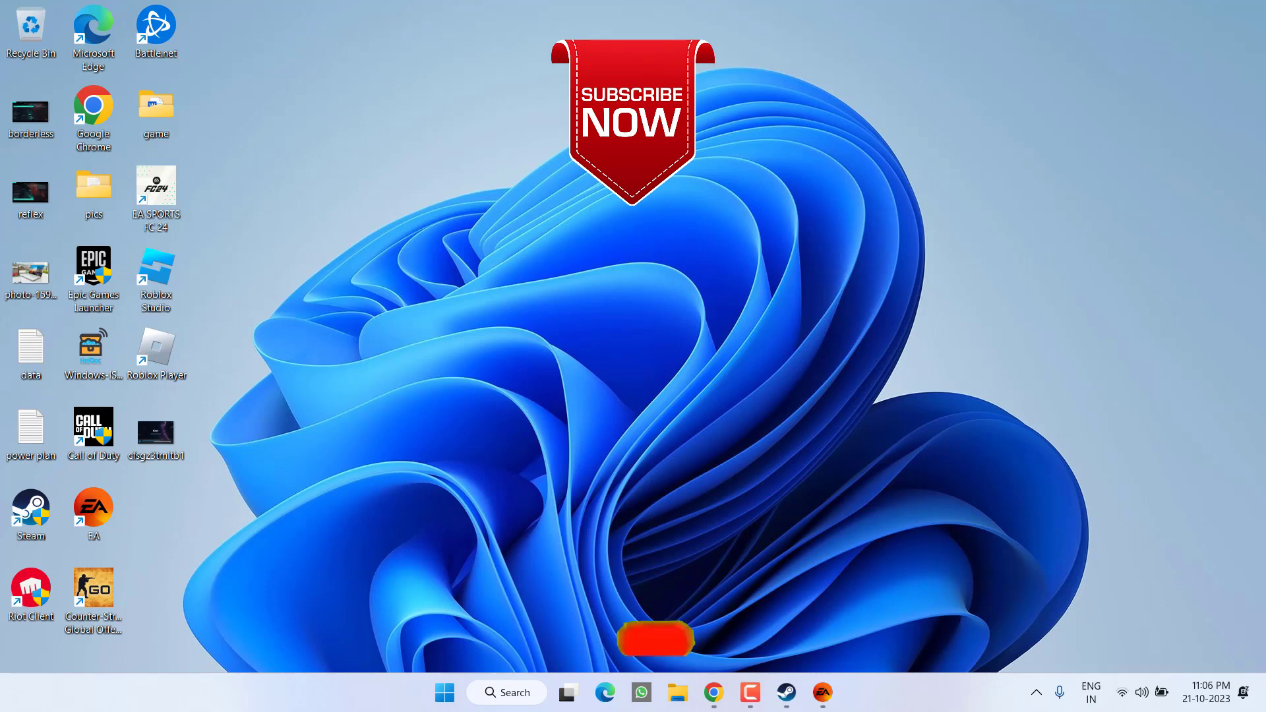
click(654, 640)
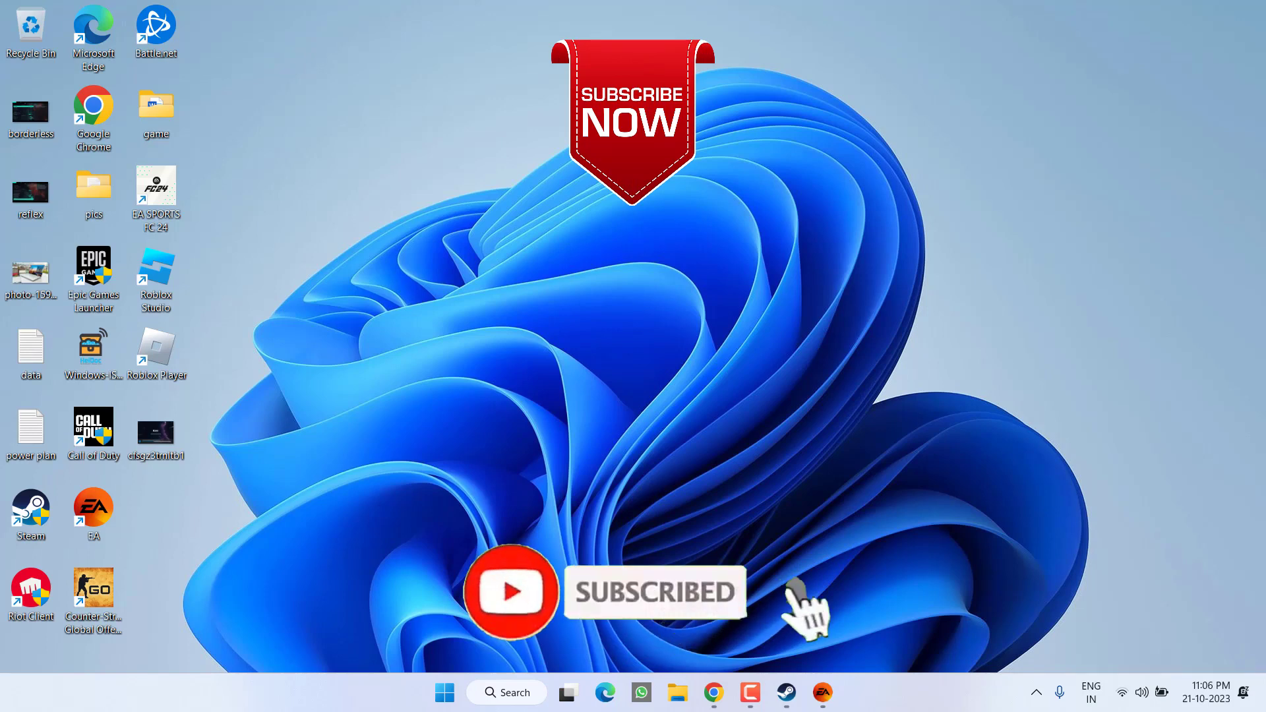